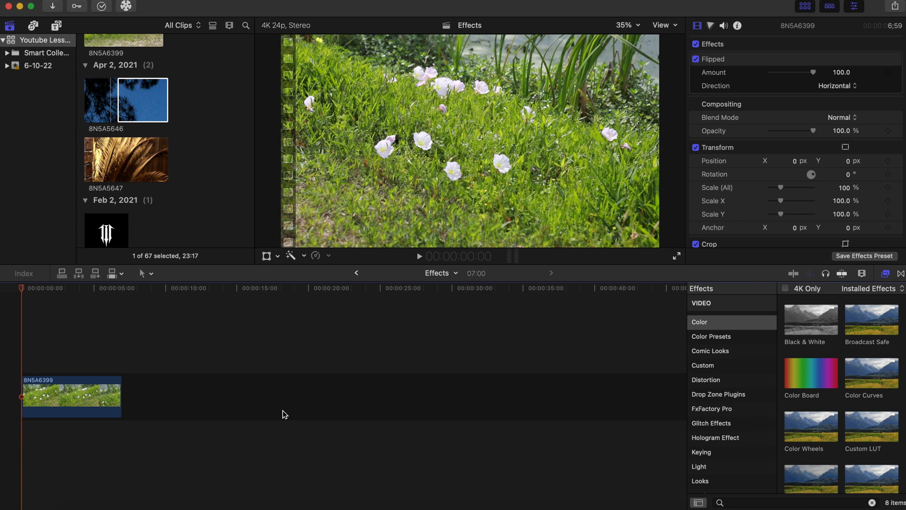
mouse_move(668, 376)
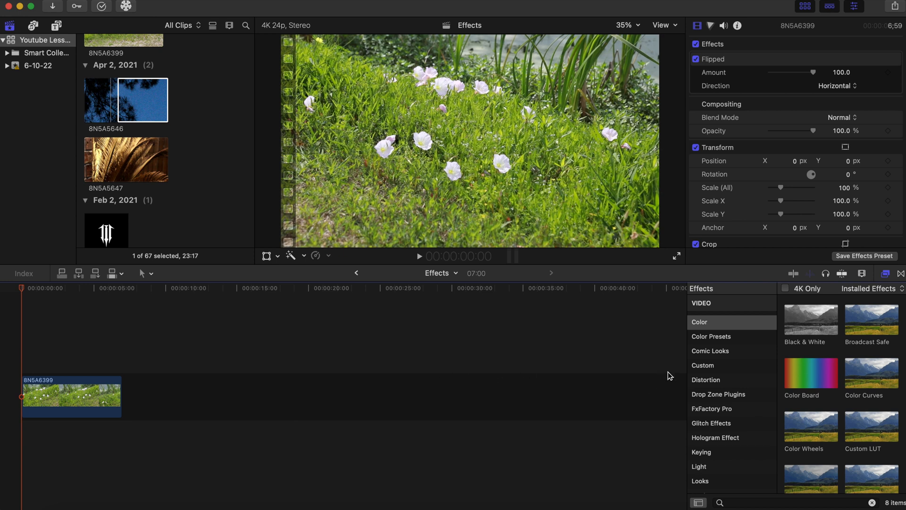
Narrow the Distortion effects to Scrape by searching 'sc' in the Effects browser
scroll("up", 3)
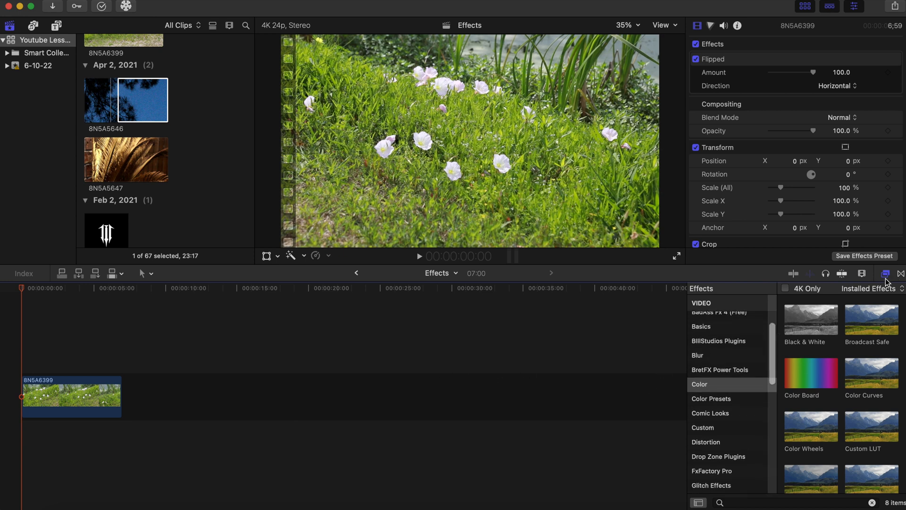
left_click(705, 442)
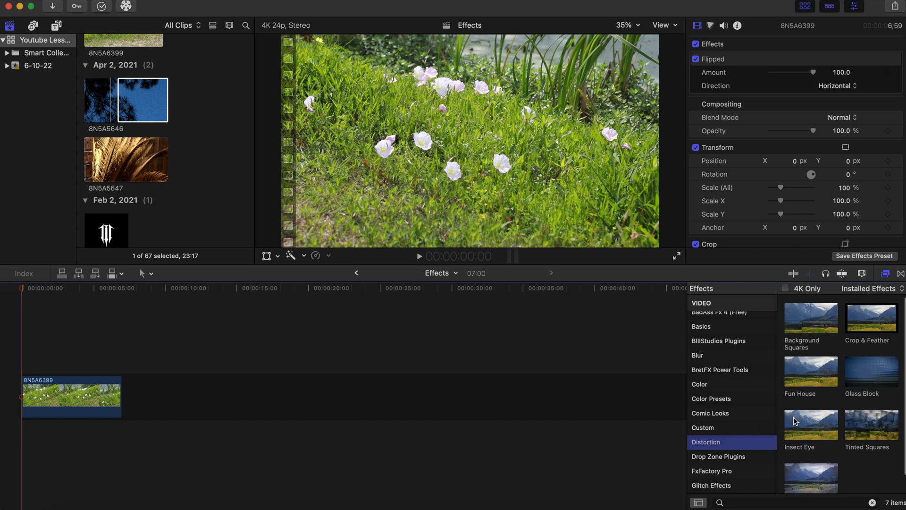
scroll("down", 3)
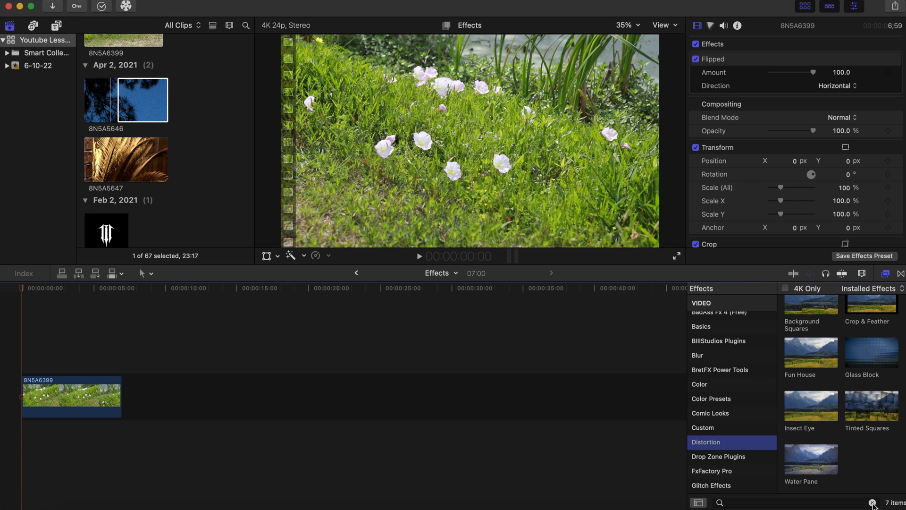
type("sc")
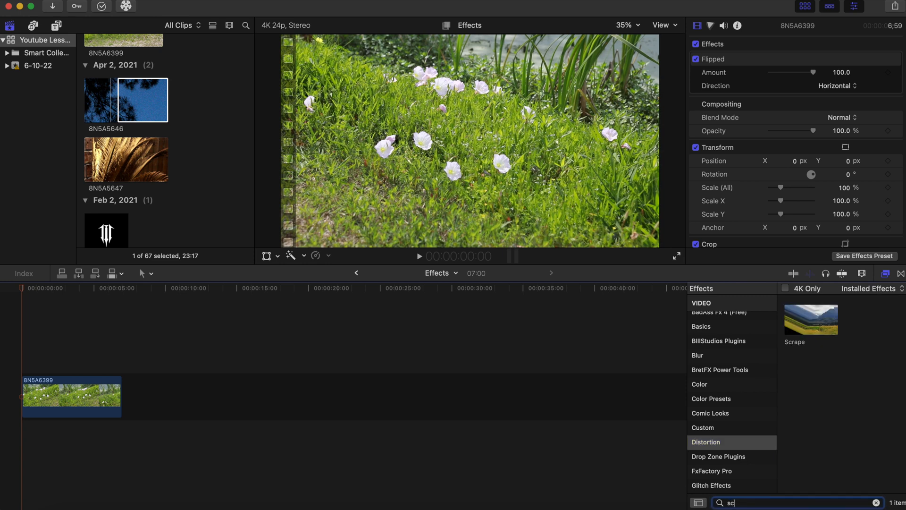
mouse_move(805, 315)
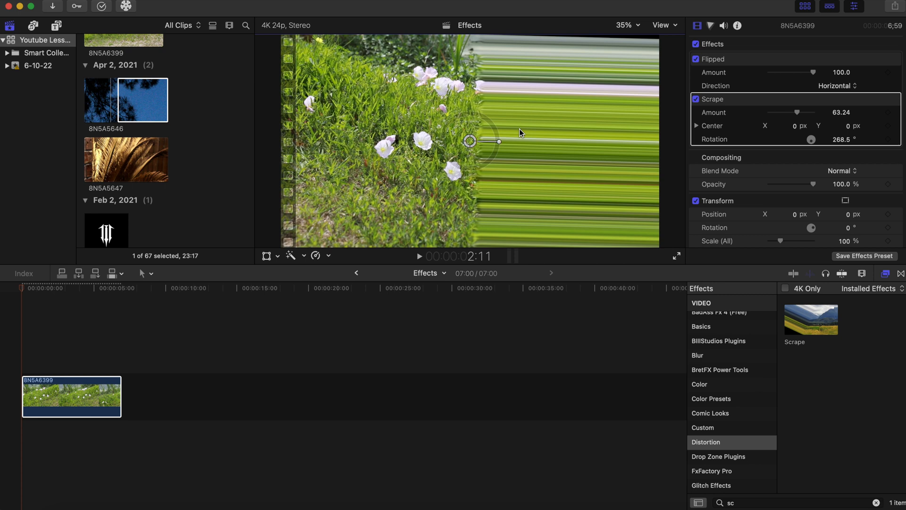
mouse_move(831, 157)
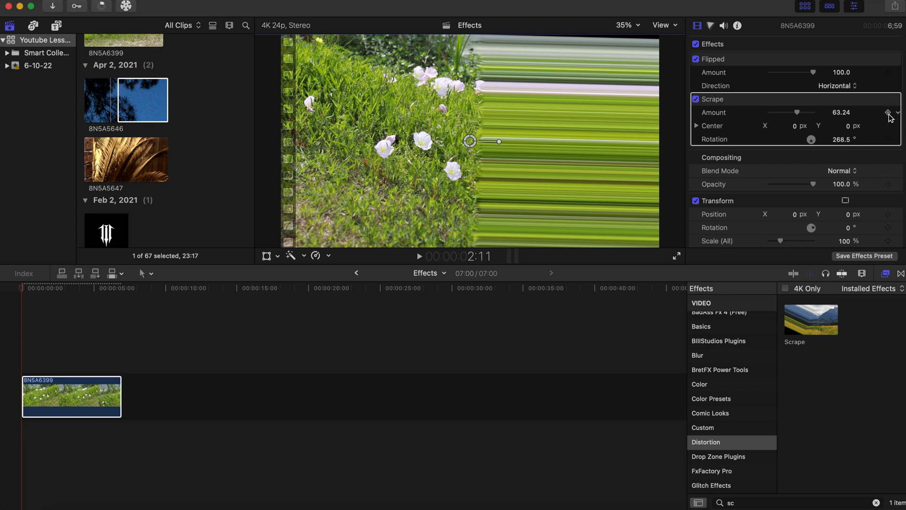
Keyframe the Scrape settings two seconds in, then return the playhead to the clip's first frame
left_click(887, 112)
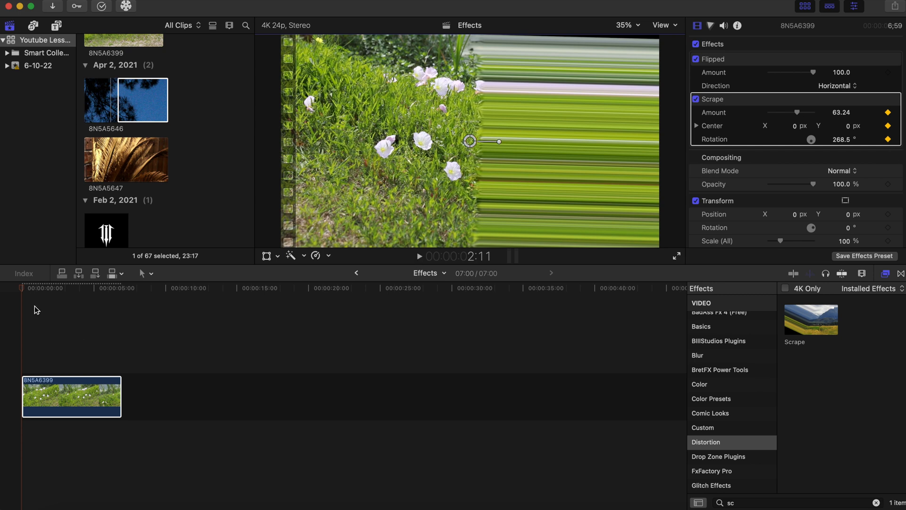
left_click(51, 292)
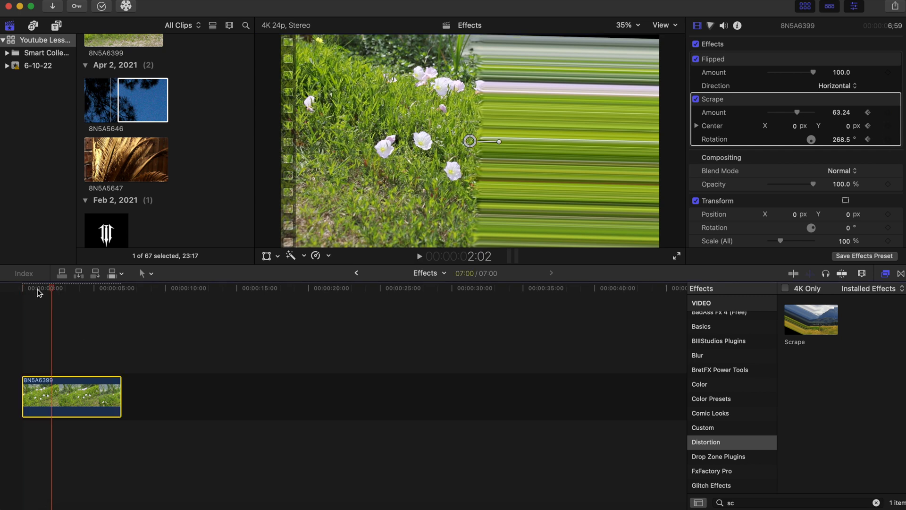
left_click(77, 288)
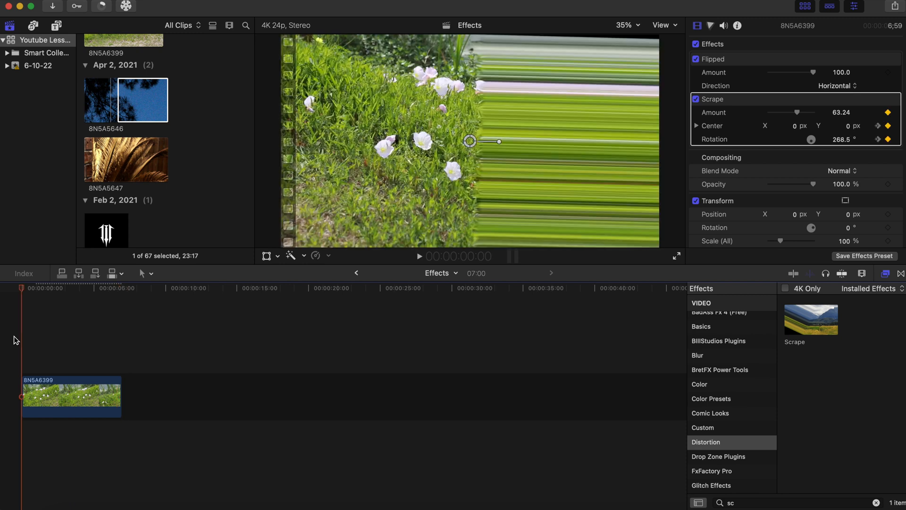
mouse_move(260, 296)
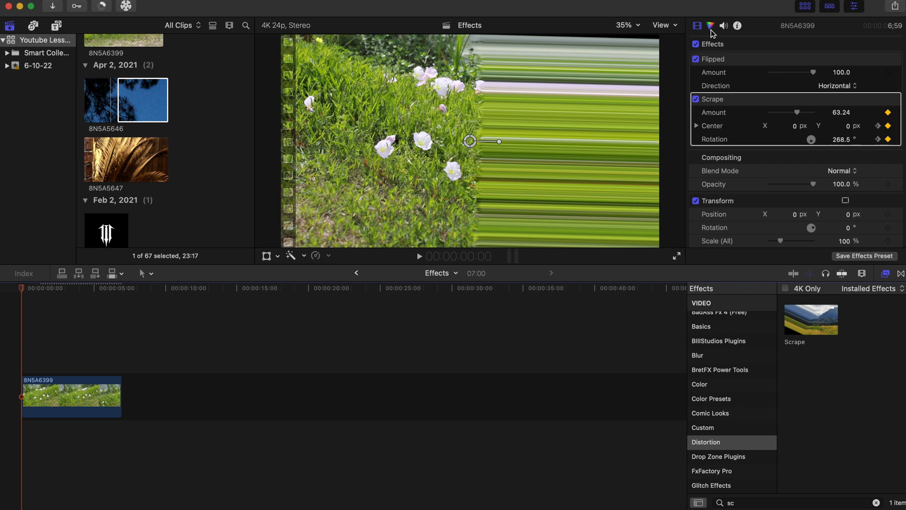
Select the flower clip and show its Color inspector with the hue adjustments and corrections menu
left_click(709, 26)
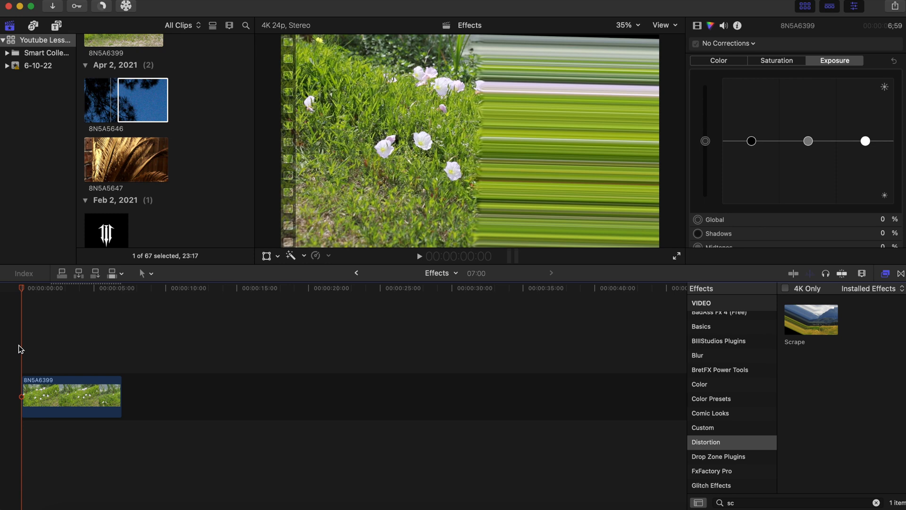
mouse_move(16, 298)
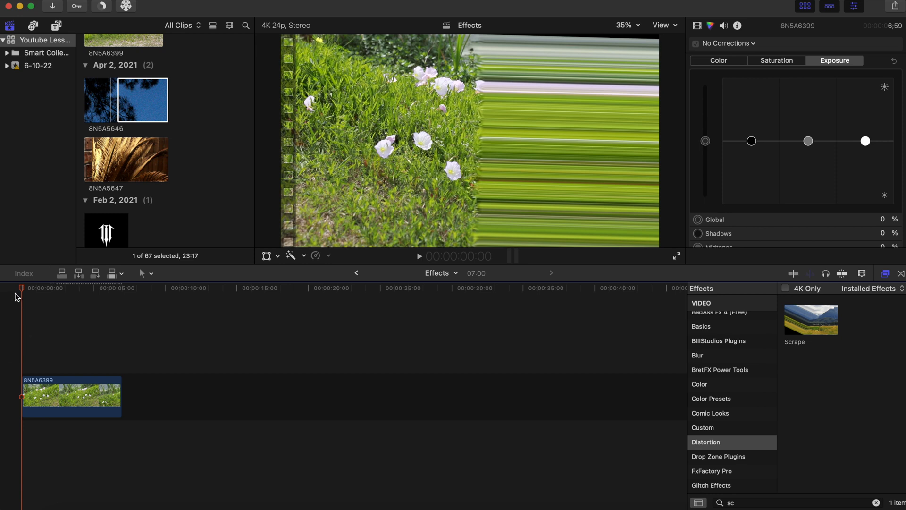
mouse_move(35, 382)
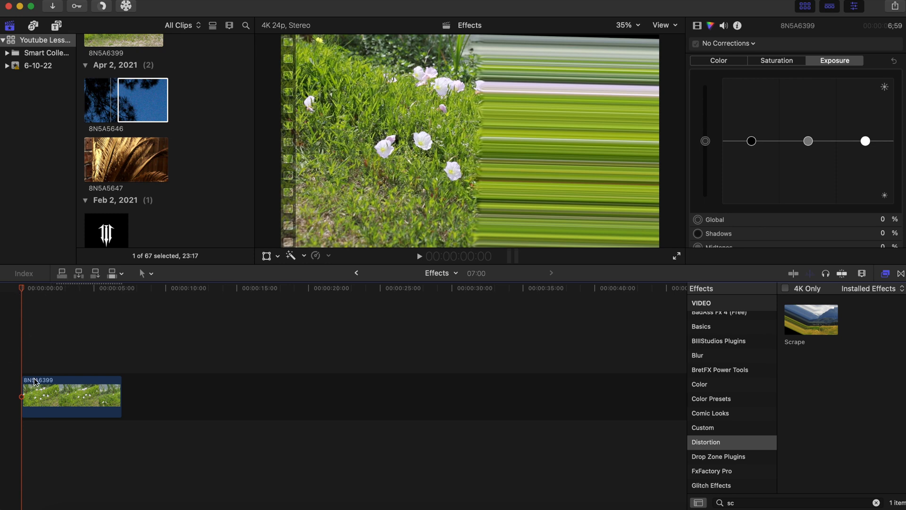
left_click(708, 25)
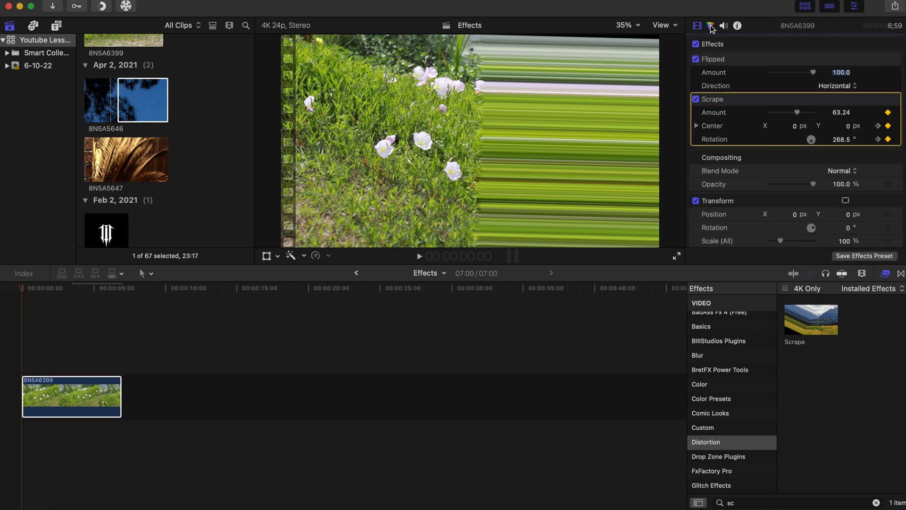
left_click(710, 26)
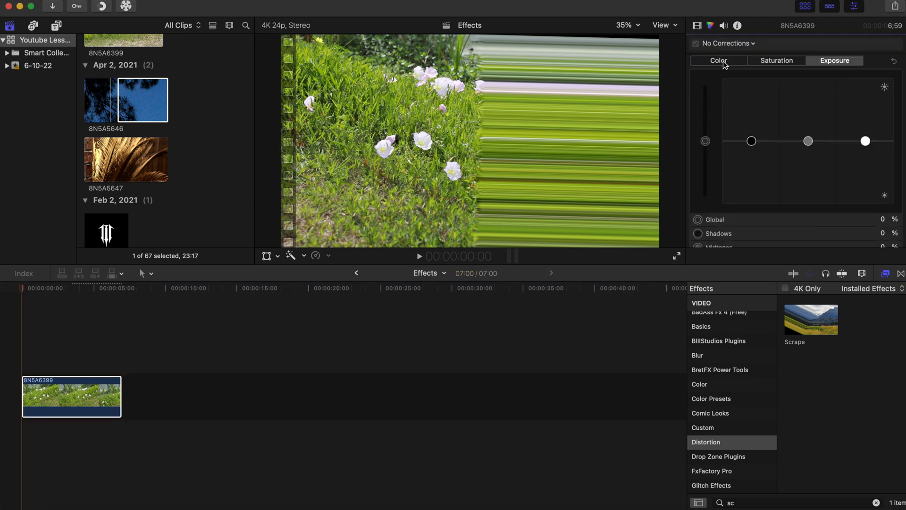
left_click(717, 60)
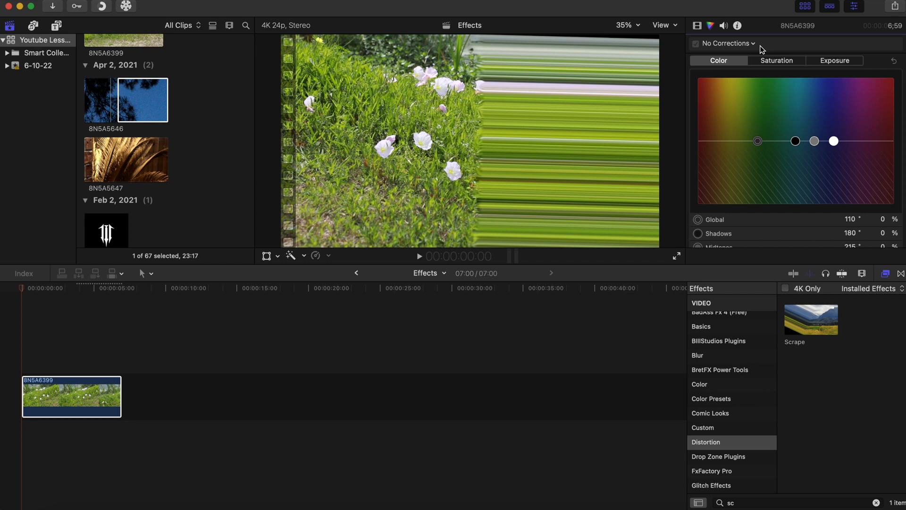
mouse_move(753, 43)
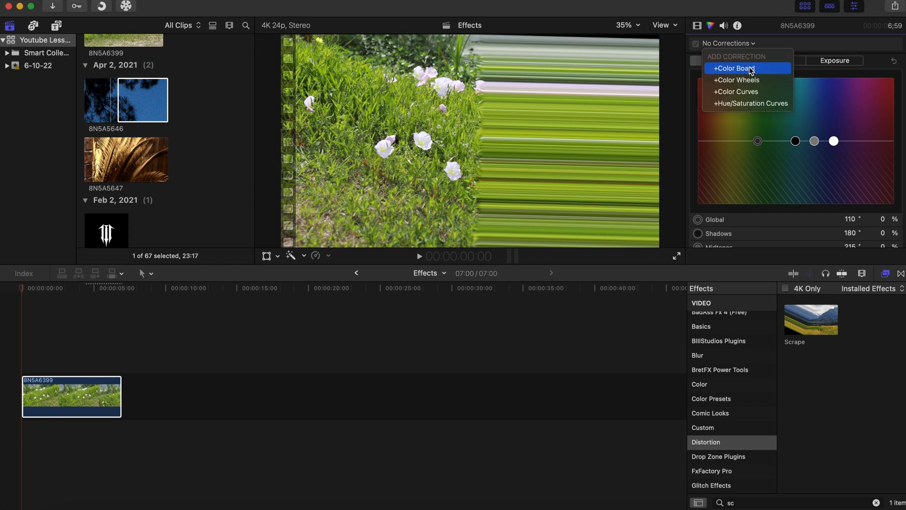
Add a Color Board 1 correction and give it a starting keyframe at the playhead
left_click(735, 68)
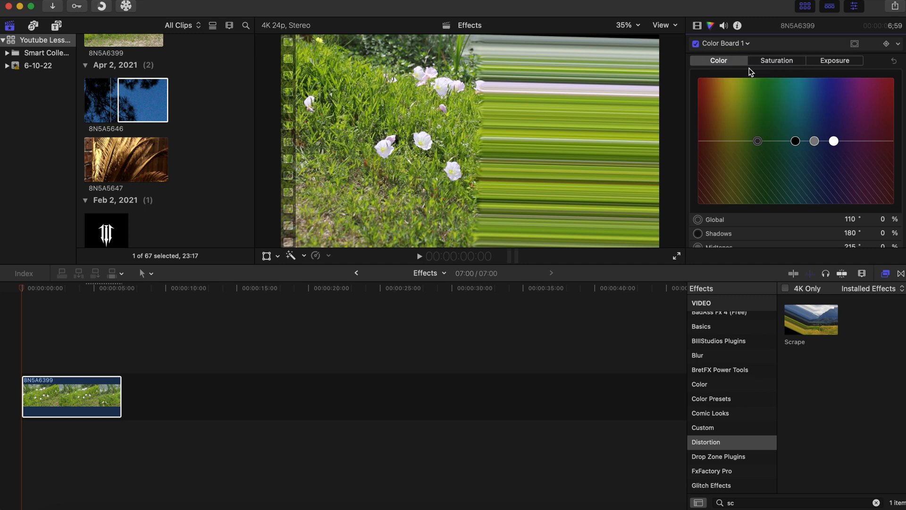
mouse_move(889, 48)
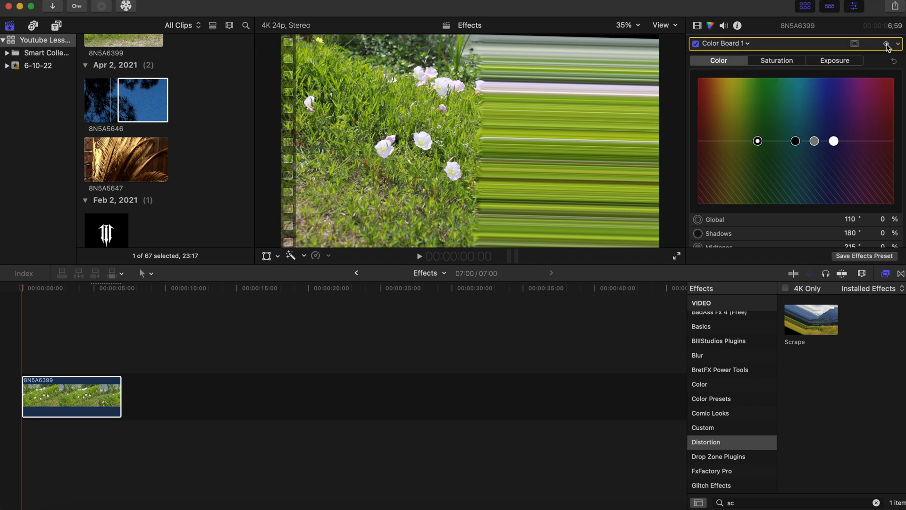
left_click(884, 45)
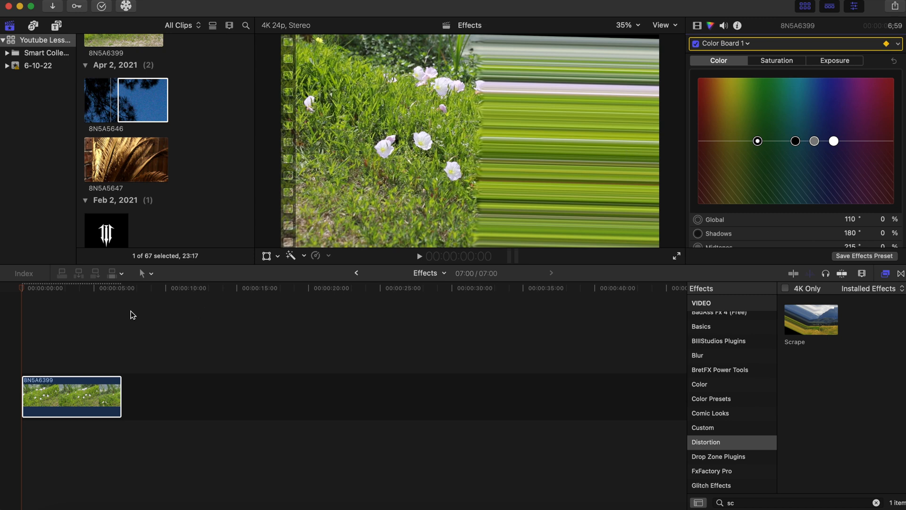
mouse_move(23, 291)
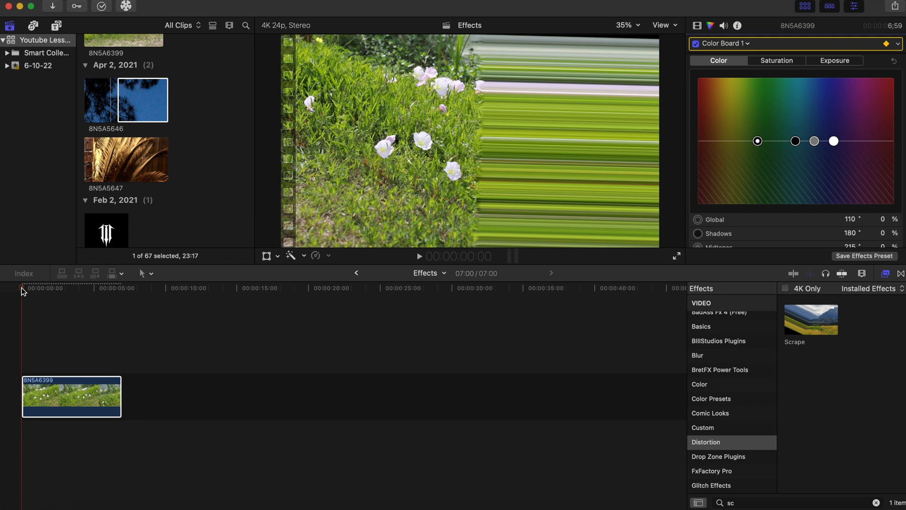
mouse_move(29, 294)
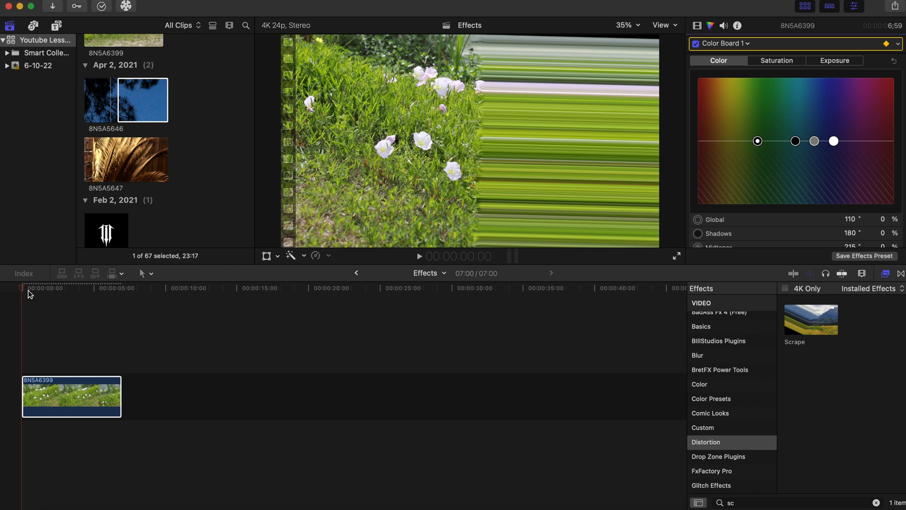
Move the playhead about three seconds into the clip for the yellow 40°, 70% global tint
left_click(57, 287)
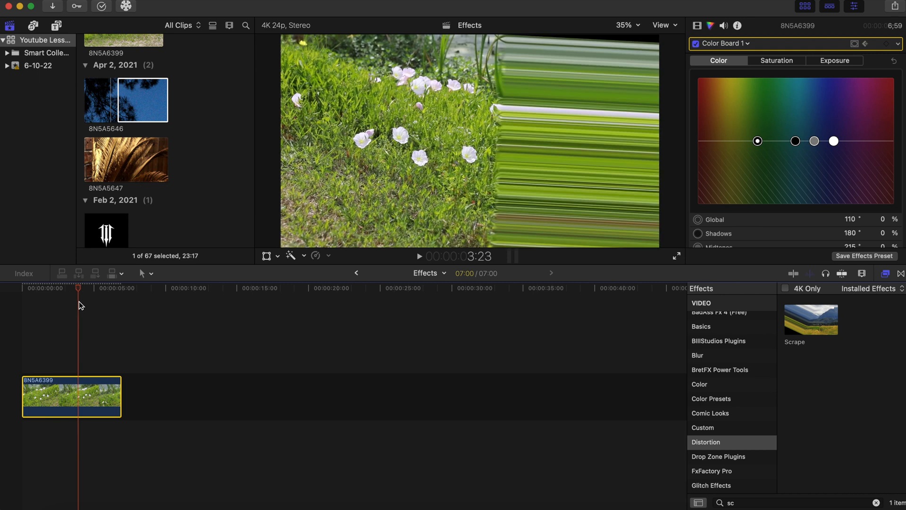
mouse_move(213, 257)
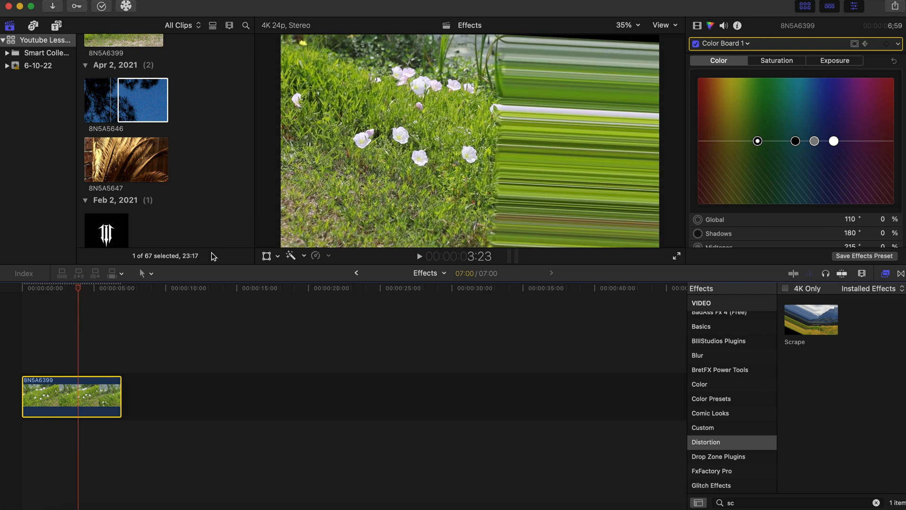
mouse_move(668, 211)
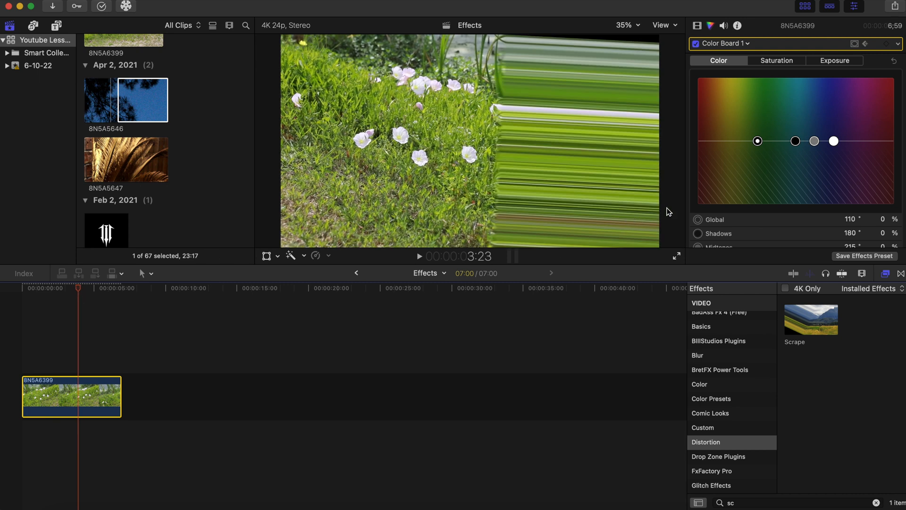
mouse_move(757, 147)
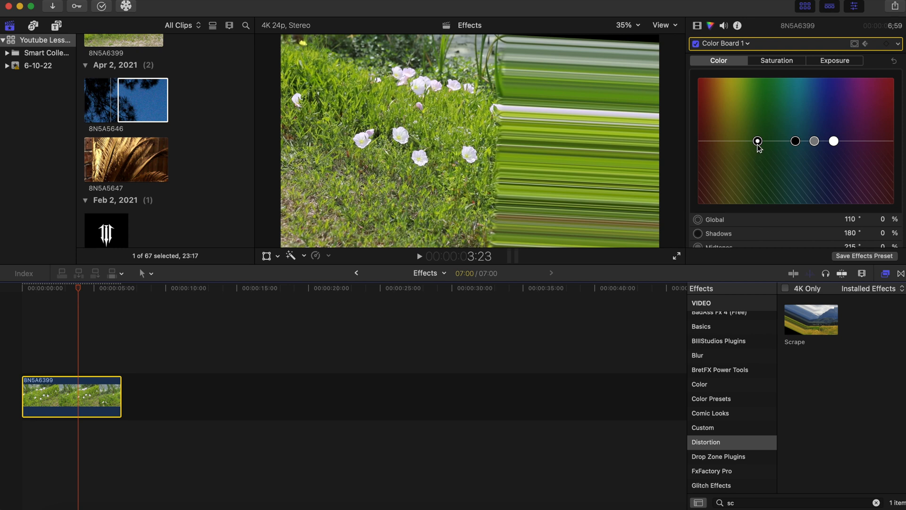
mouse_move(758, 142)
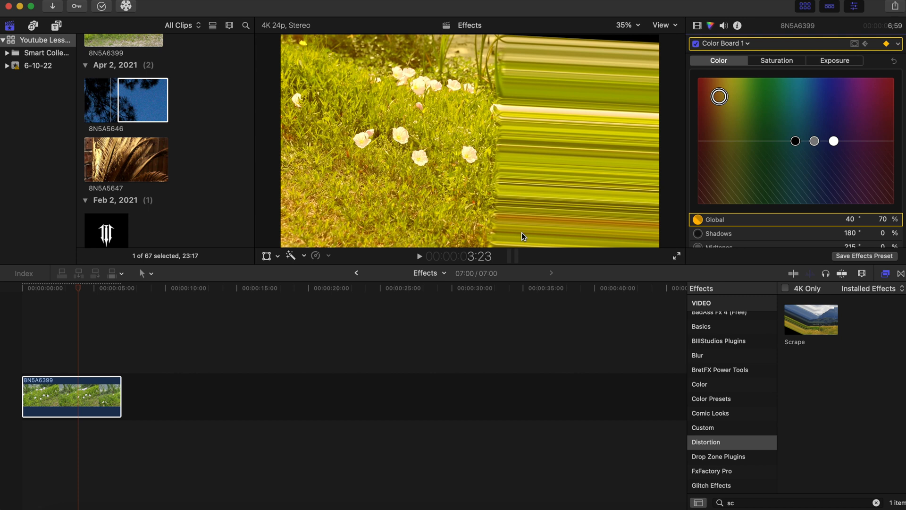
mouse_move(16, 349)
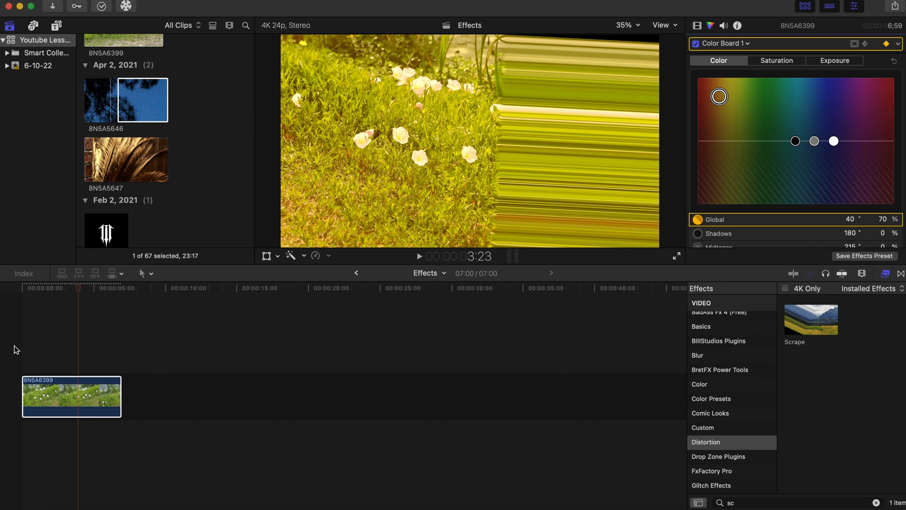